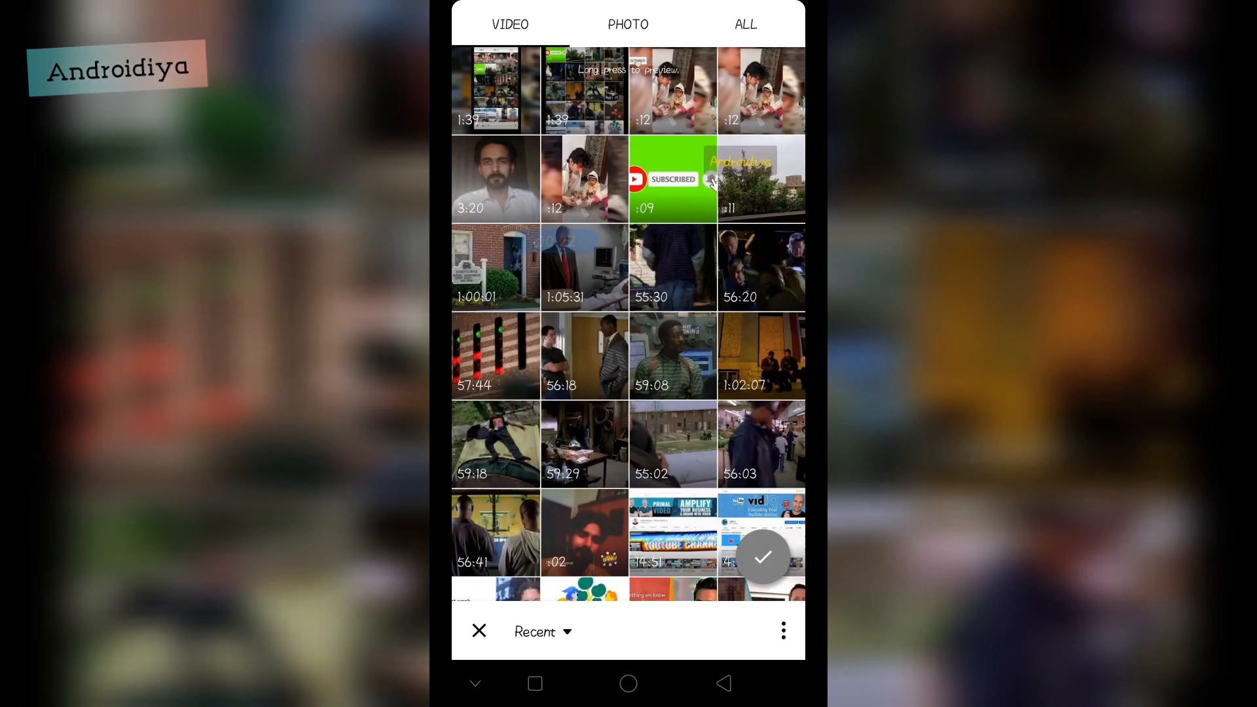
- Select the first gallery video and import it into a new project
{"action": "left_click", "coordinate": [495, 89]}
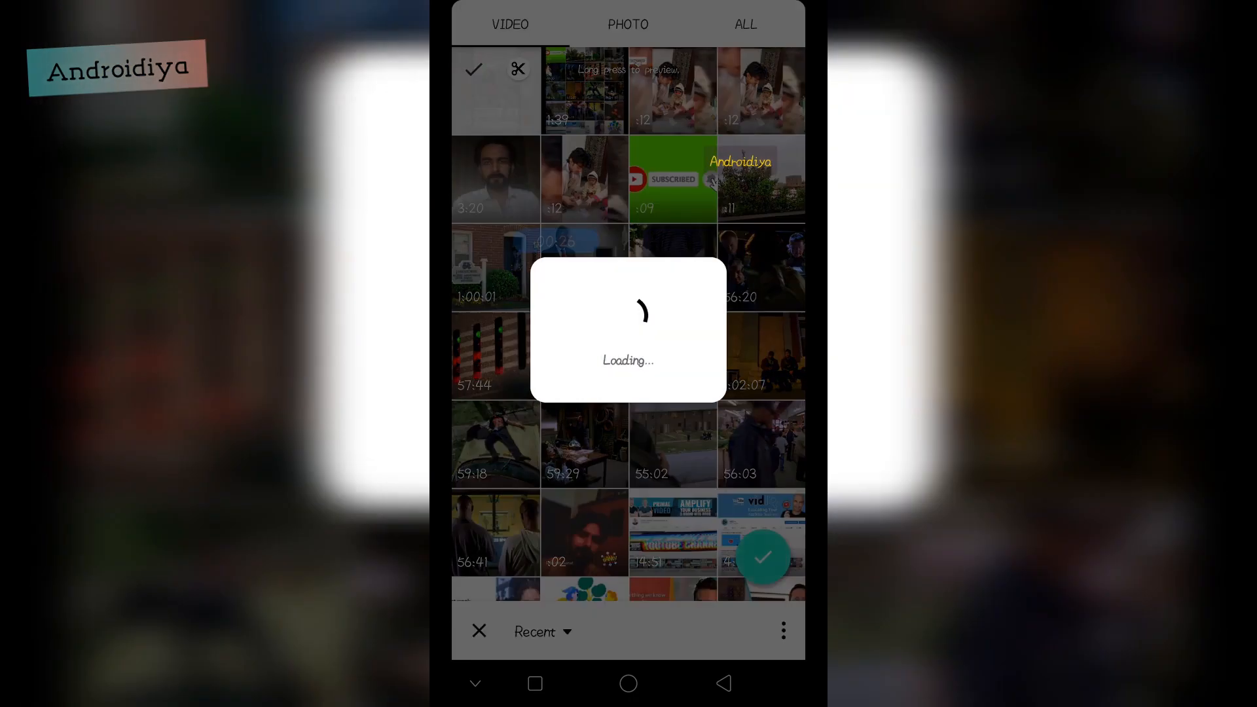
{"action": "left_click", "coordinate": [761, 557]}
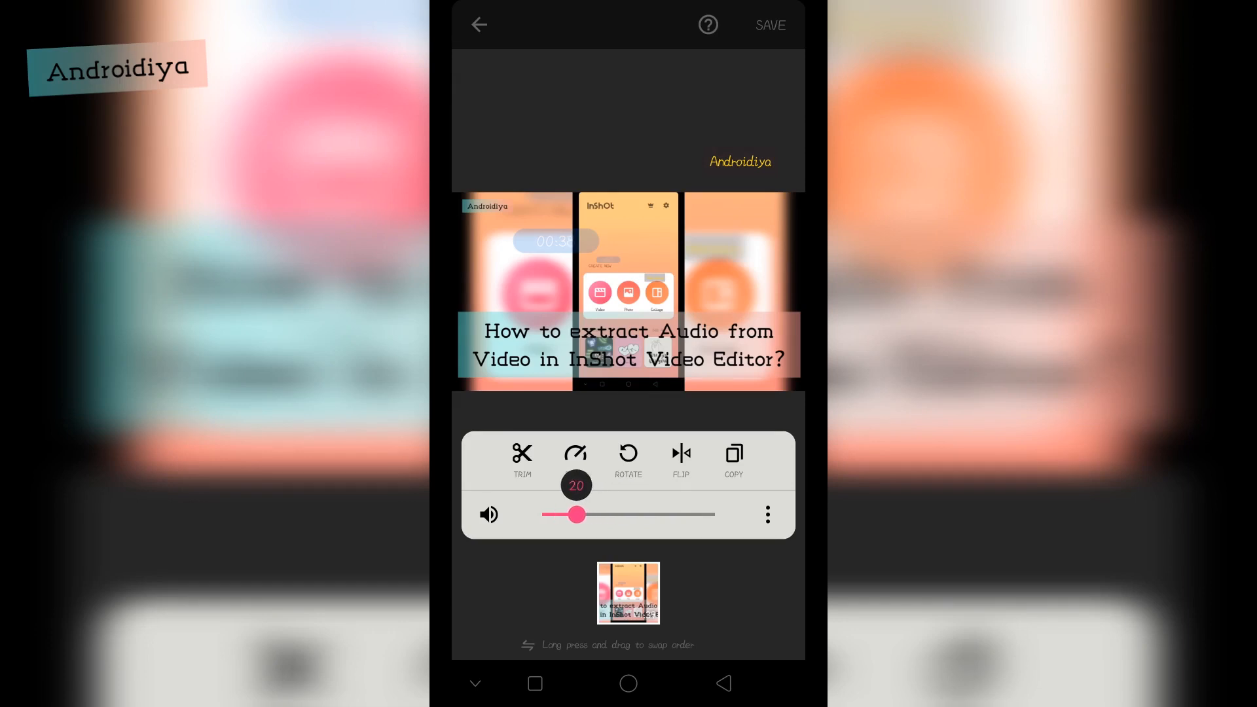
- Adjust the clip volume slider: raise to 64, mute, bring back to 62, then fine-tune
{"action": "left_click_drag", "start_coordinate": [575, 514], "coordinate": [653, 514]}
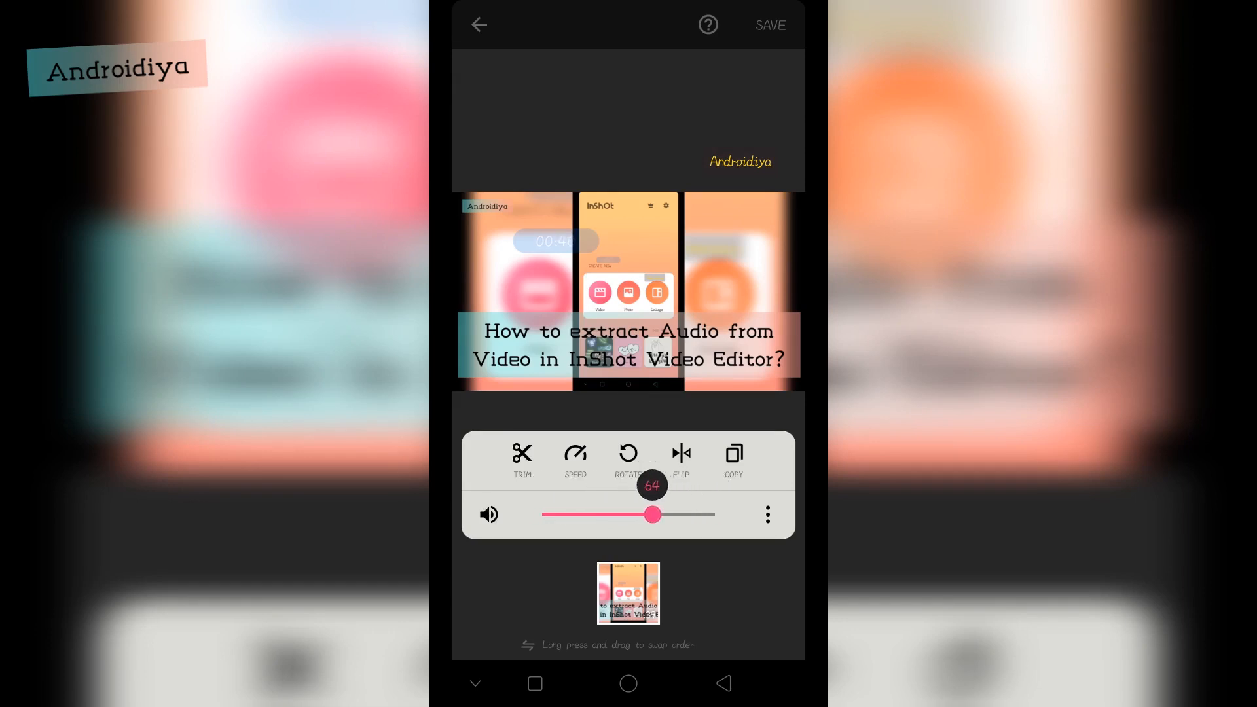
{"action": "left_click_drag", "start_coordinate": [655, 514], "coordinate": [542, 514]}
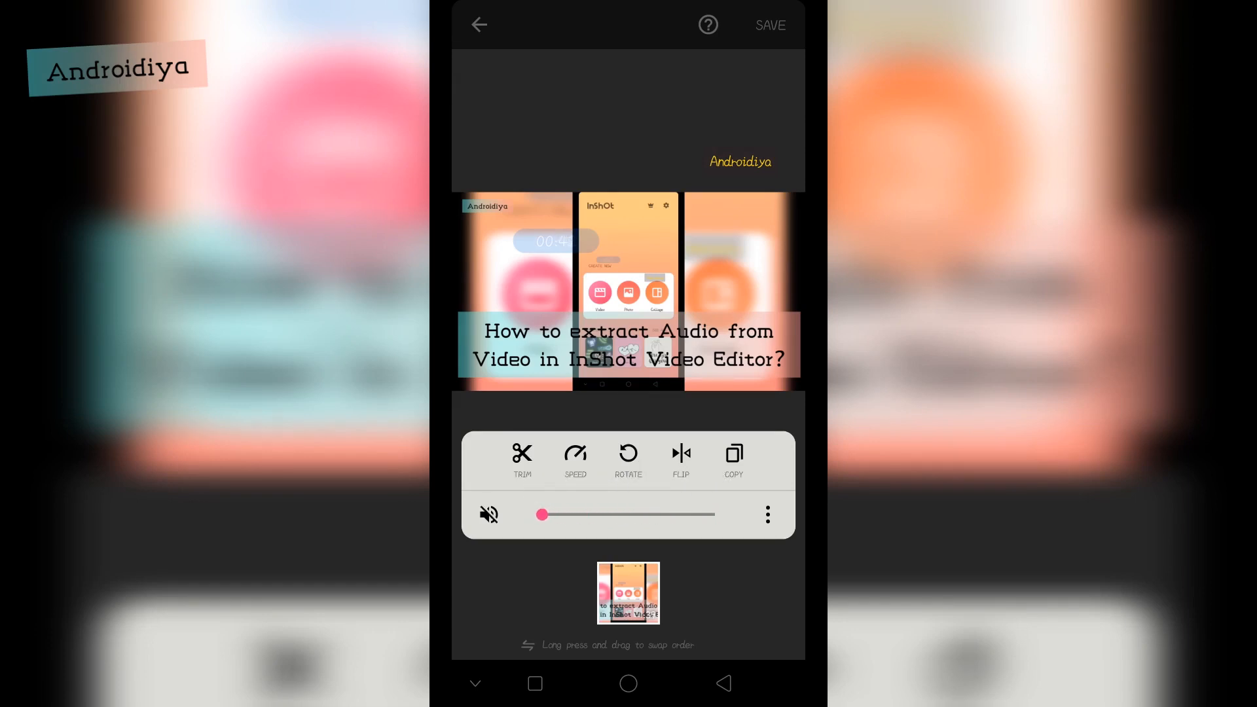
{"action": "left_click_drag", "start_coordinate": [542, 515], "coordinate": [649, 514]}
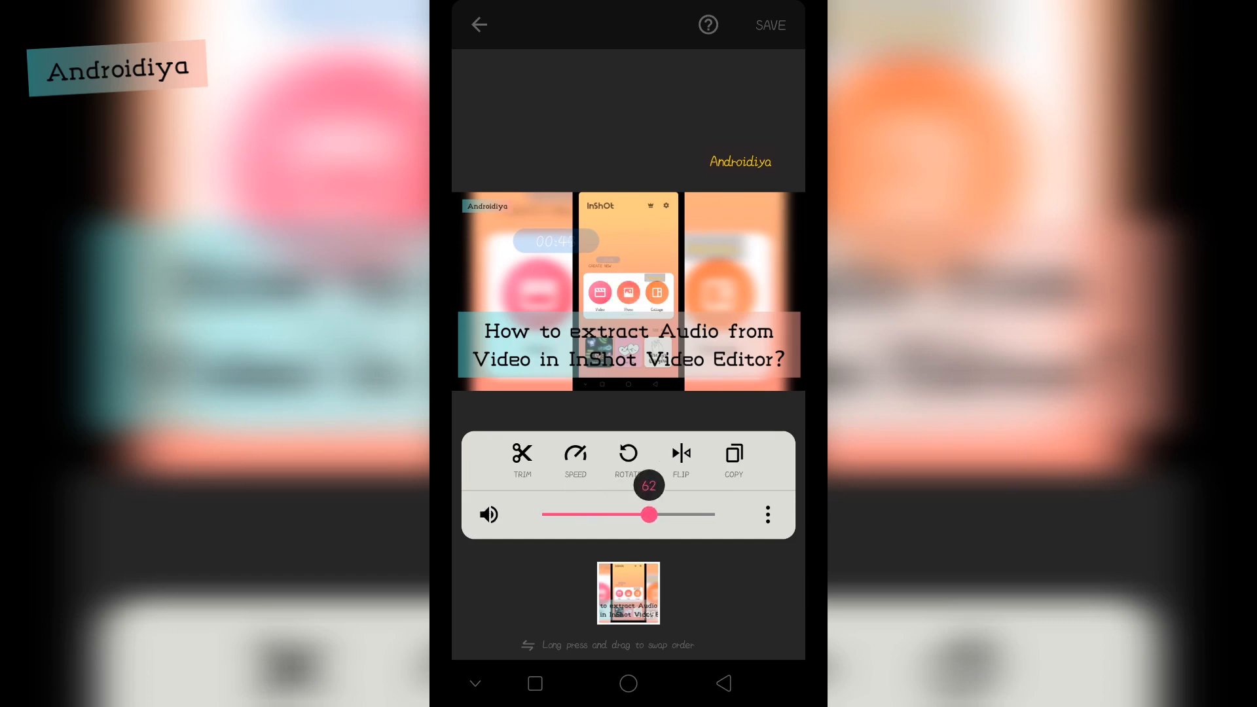
{"action": "left_click_drag", "start_coordinate": [649, 514], "coordinate": [542, 514]}
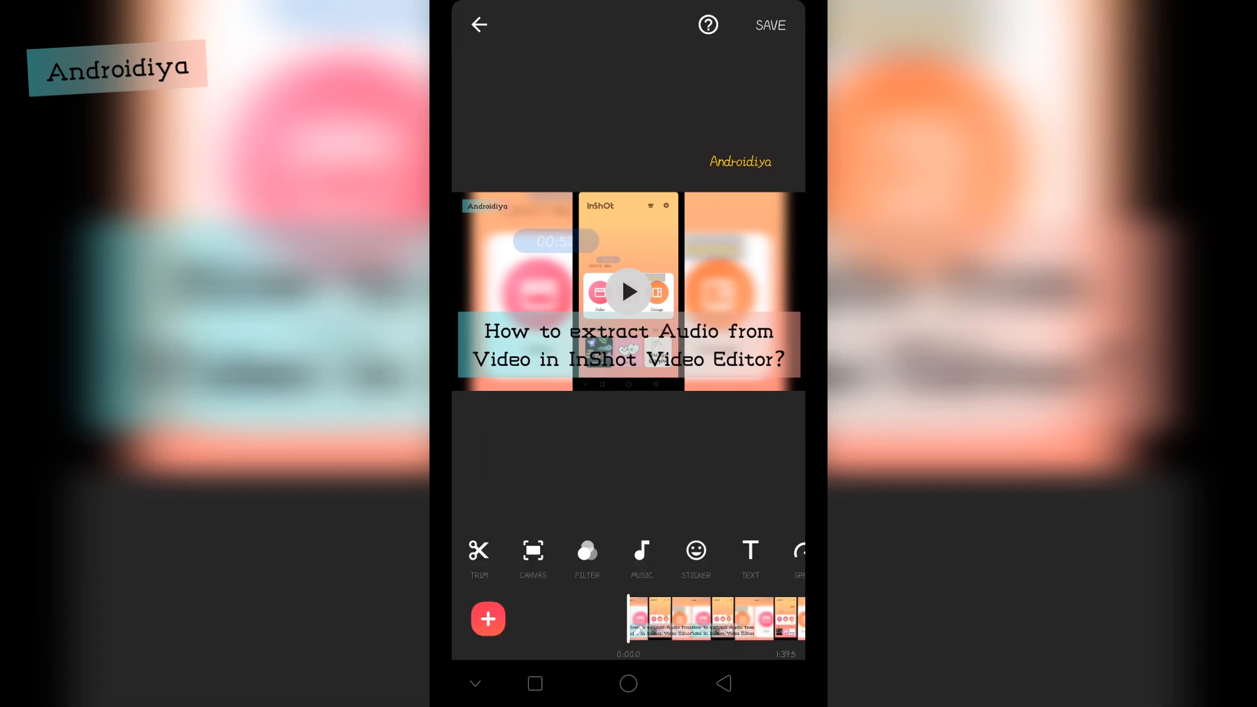
- From Music, try Record, dismiss the unavailable warning, and open the Tracks library
{"action": "left_click", "coordinate": [640, 559]}
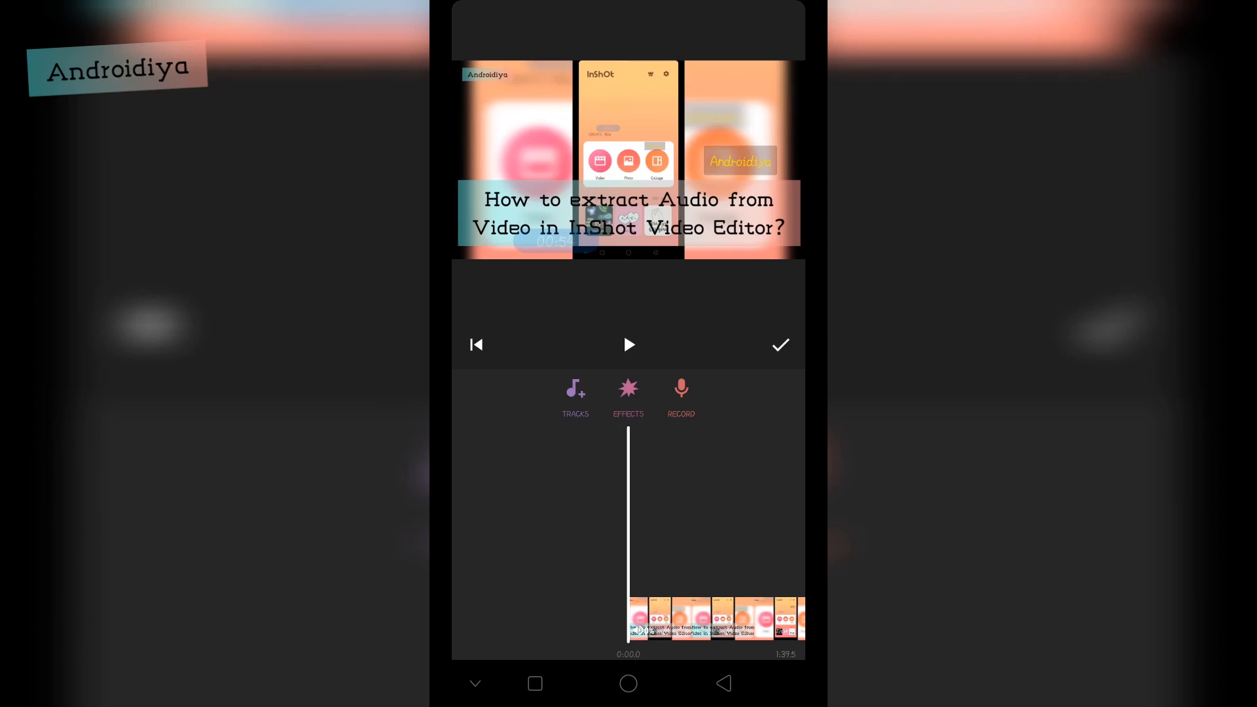
{"action": "left_click", "coordinate": [681, 389]}
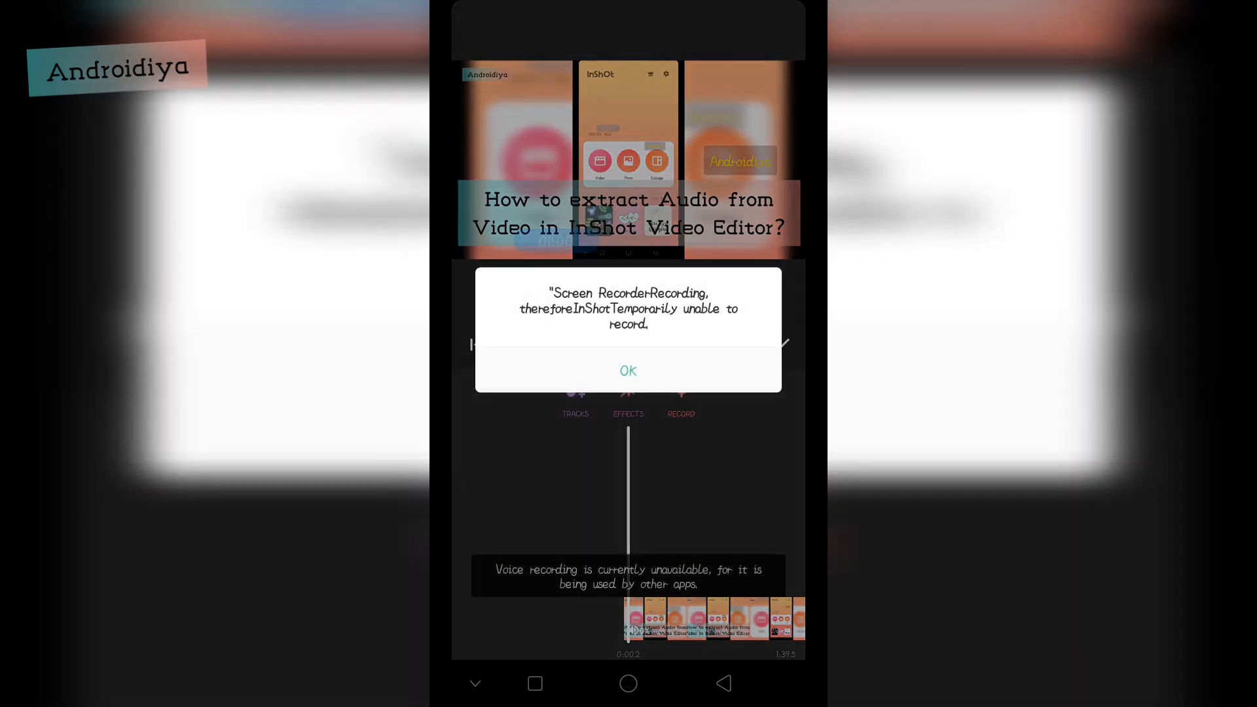
{"action": "left_click", "coordinate": [627, 370]}
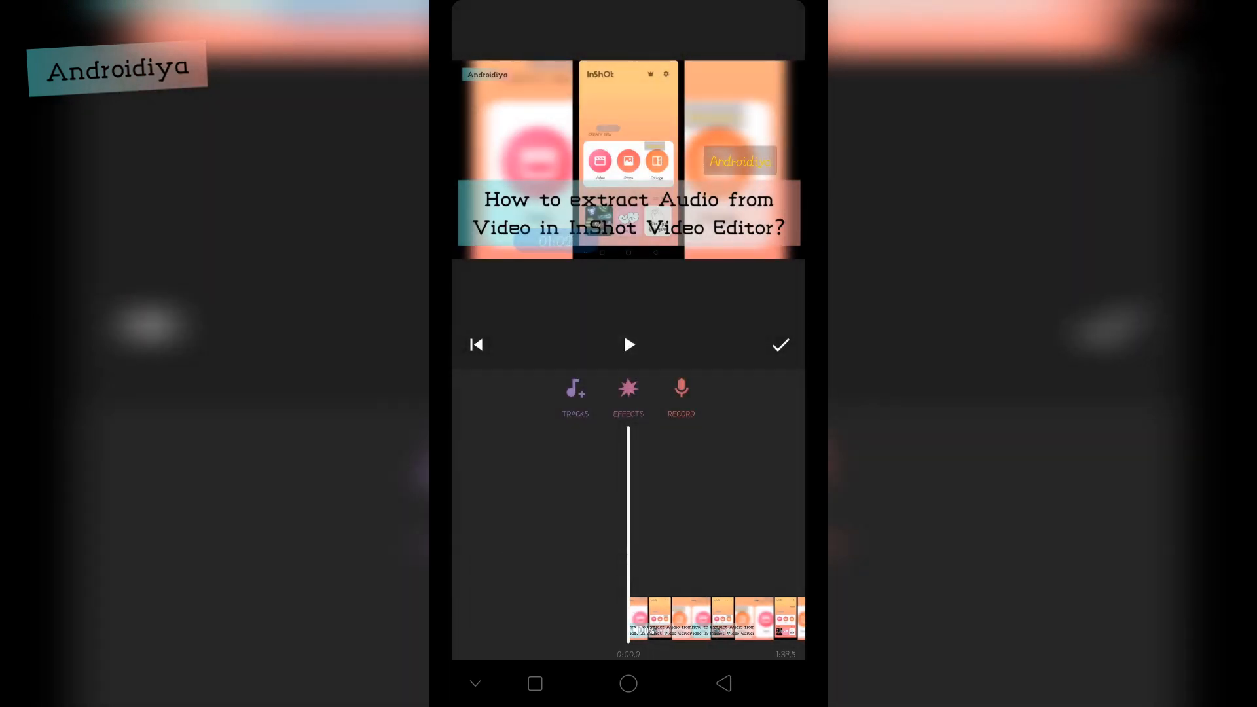
{"action": "left_click", "coordinate": [629, 392]}
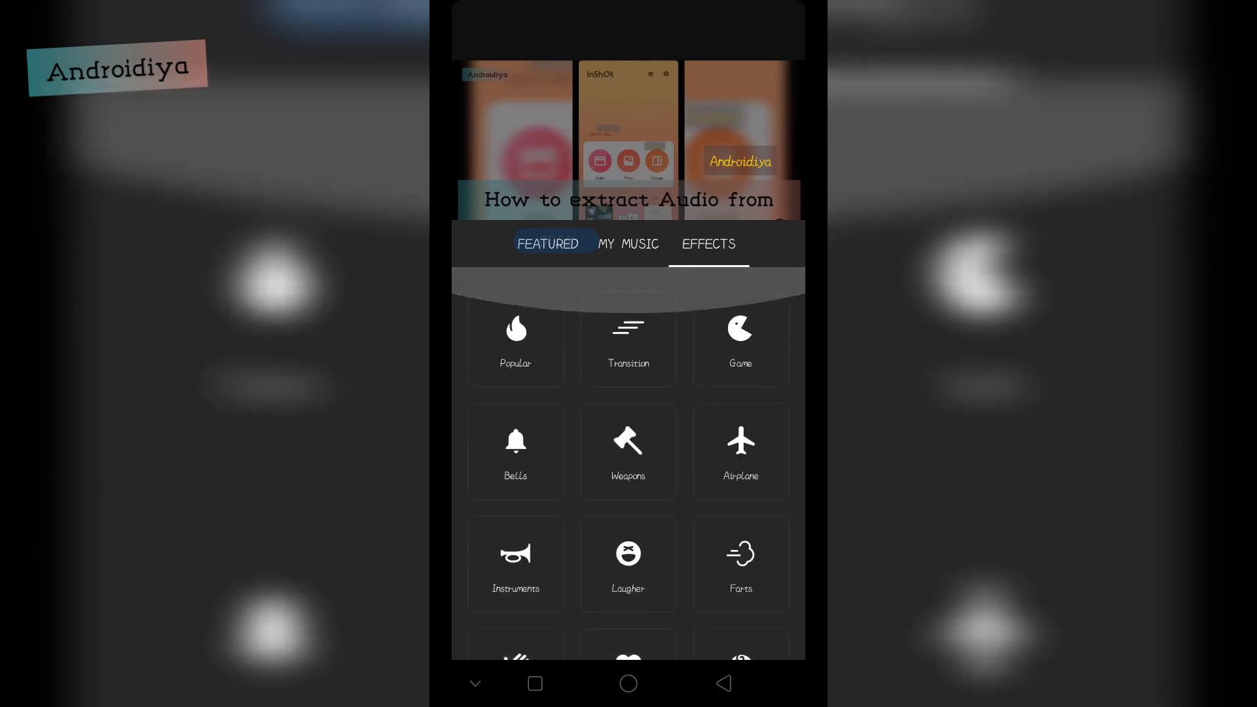
- Switch to My Music and scroll the saved tracks below the extract-audio option
{"action": "left_click", "coordinate": [629, 244]}
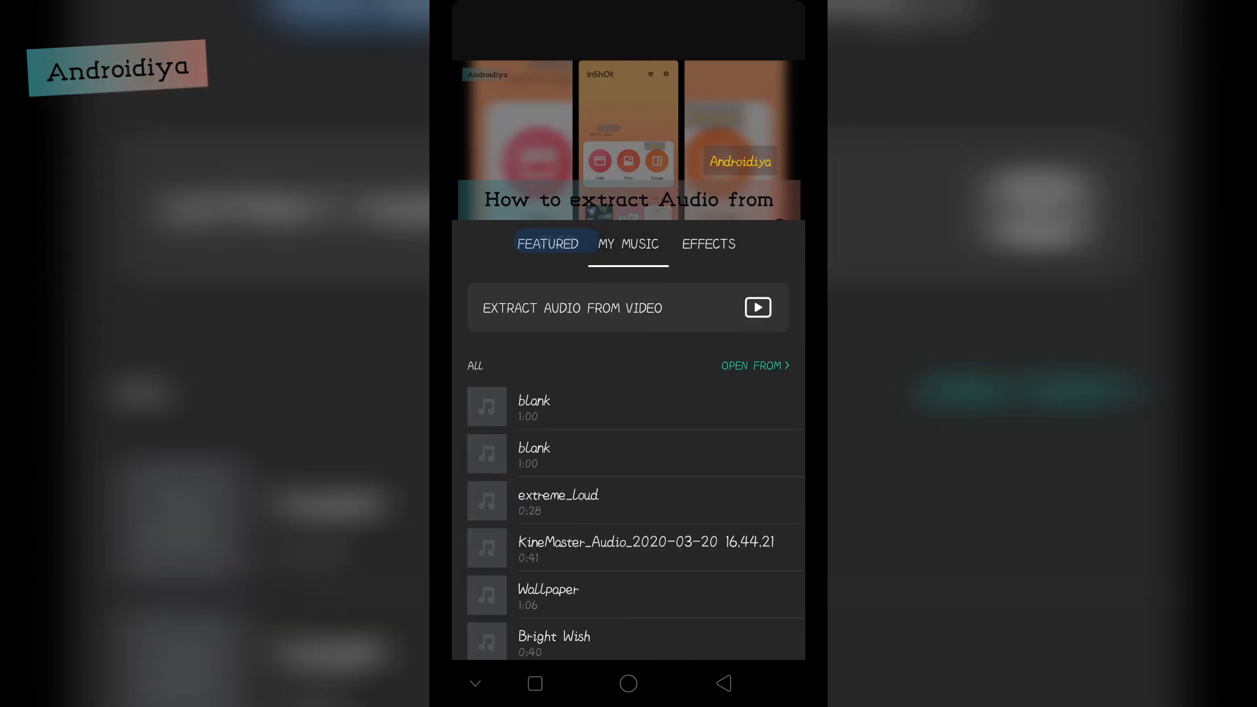
{"action": "scroll", "scroll_direction": "down", "scroll_amount": 3}
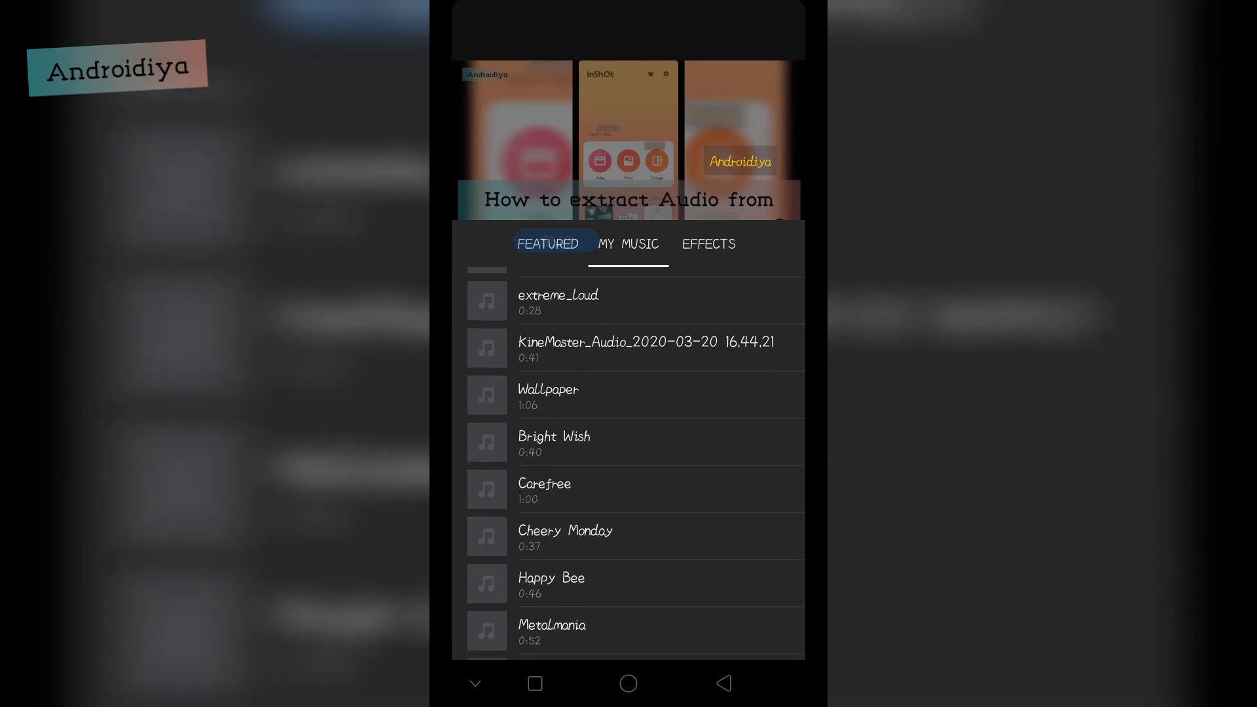